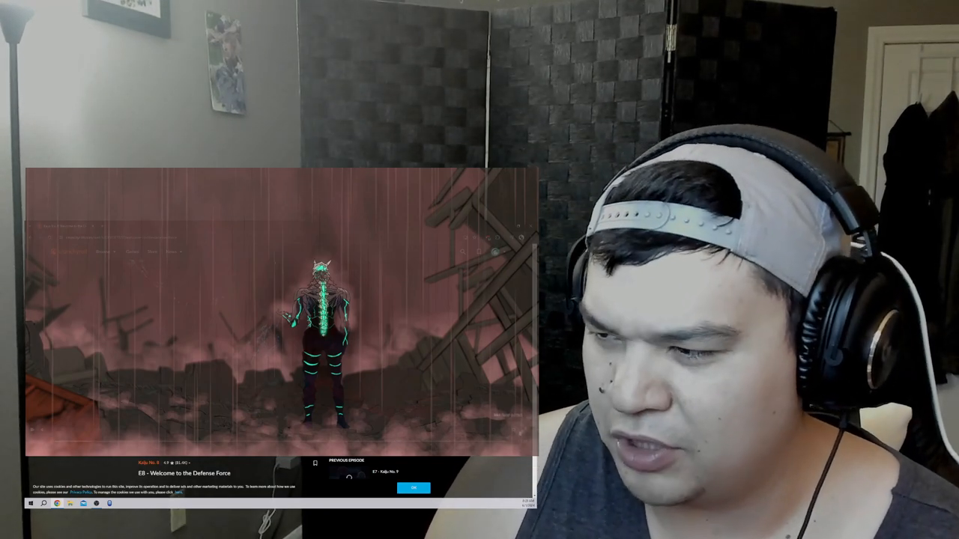
# Start Kaiju No. 8 episode 8 'Welcome to the Defense Force' playing from the video area.
pyautogui.click(414, 489)
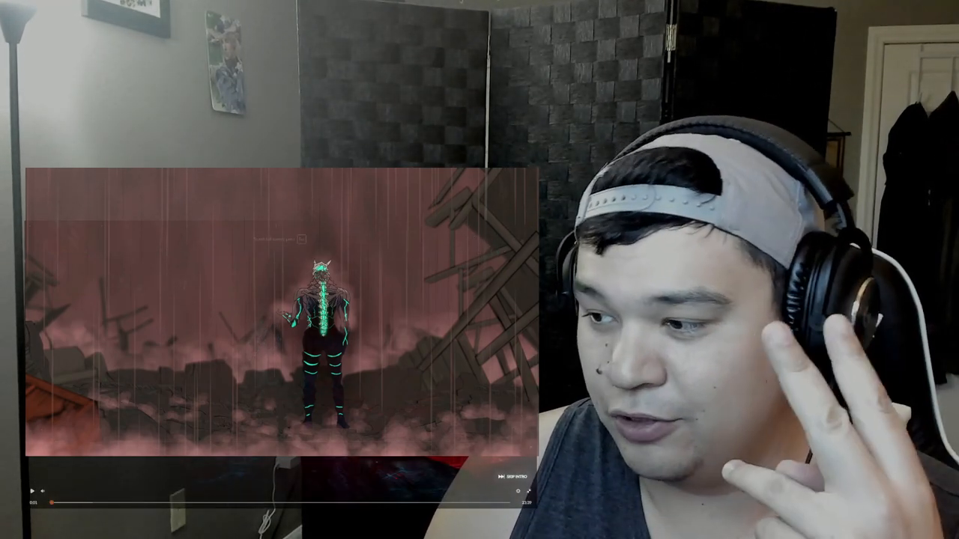